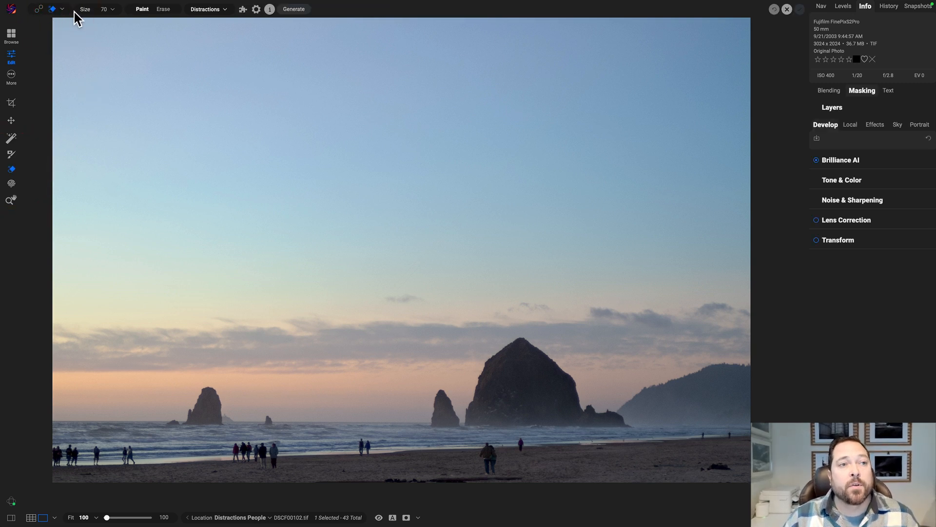
Step: Switch to the Generative Eraser and list the Wires, People and Vehicles distraction types
left_click(59, 9)
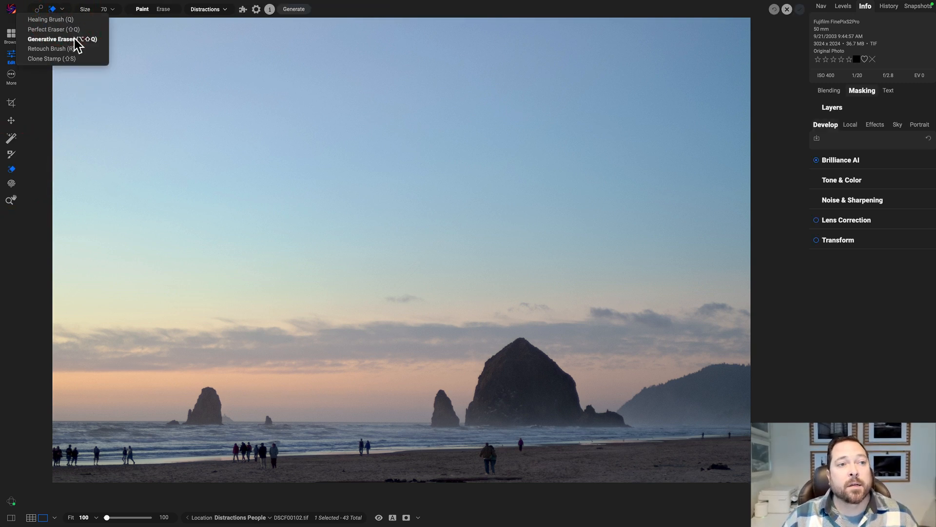
left_click(57, 39)
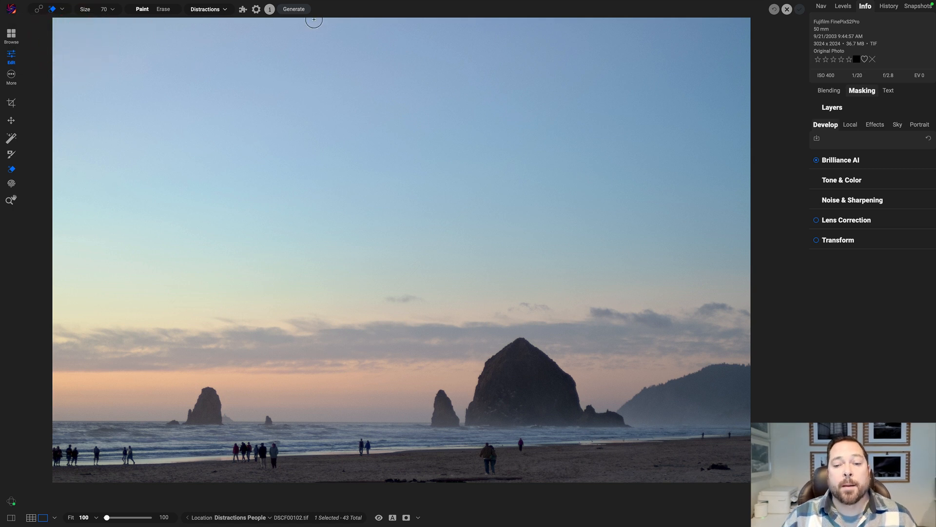
mouse_move(223, 19)
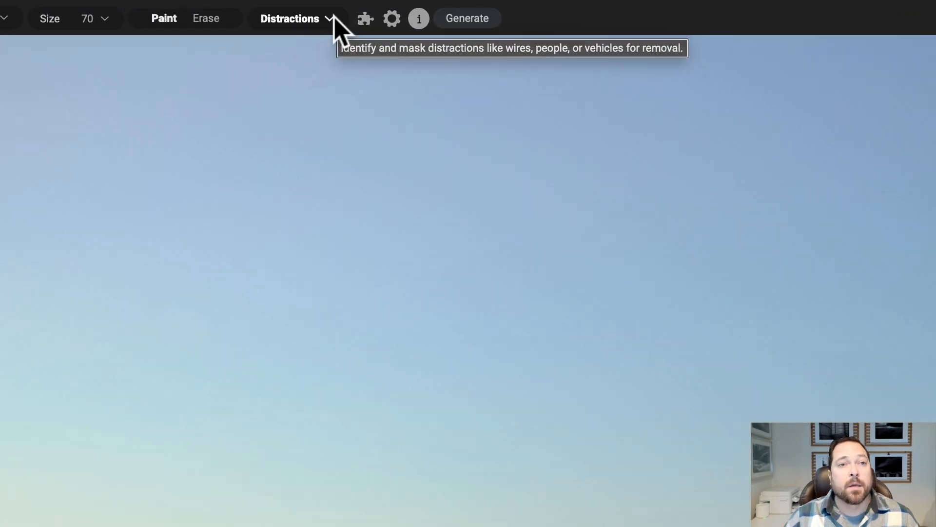
left_click(289, 18)
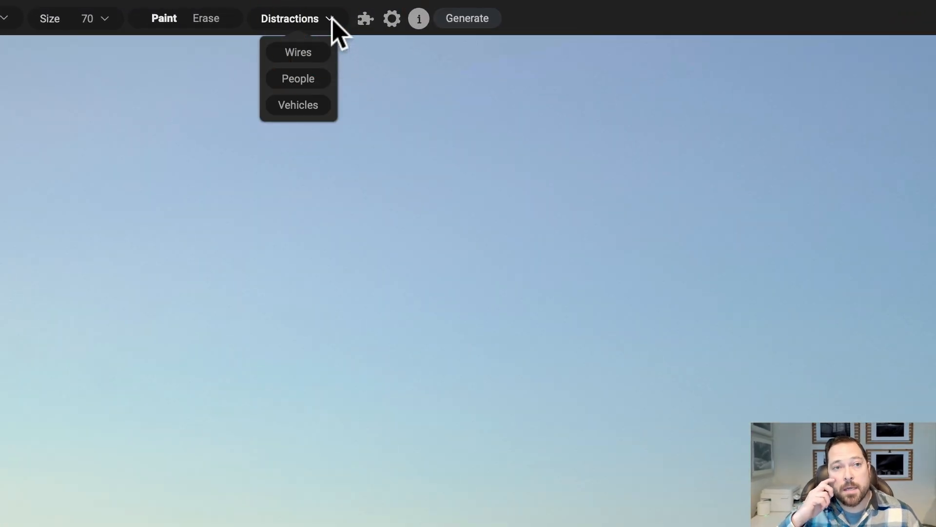
mouse_move(312, 112)
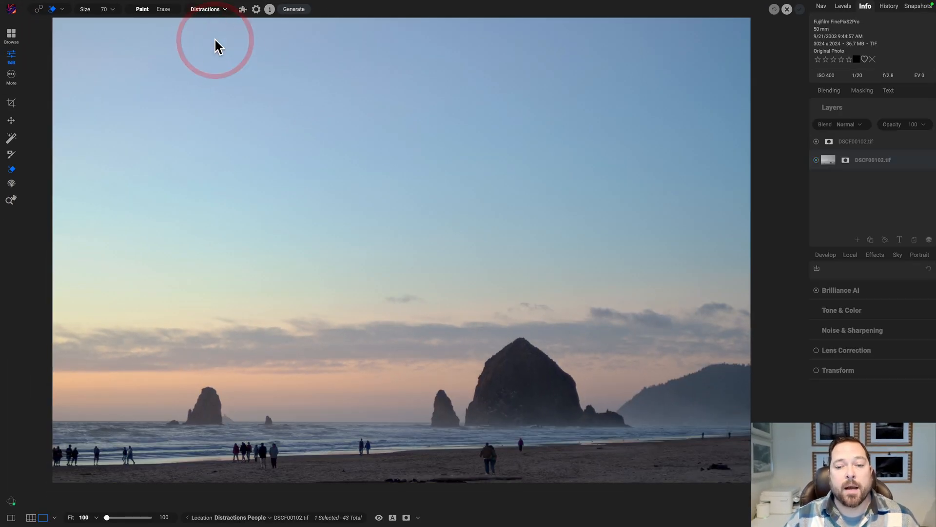
Step: Mask the beachgoers with Distractions > People and generate the fill
left_click(294, 9)
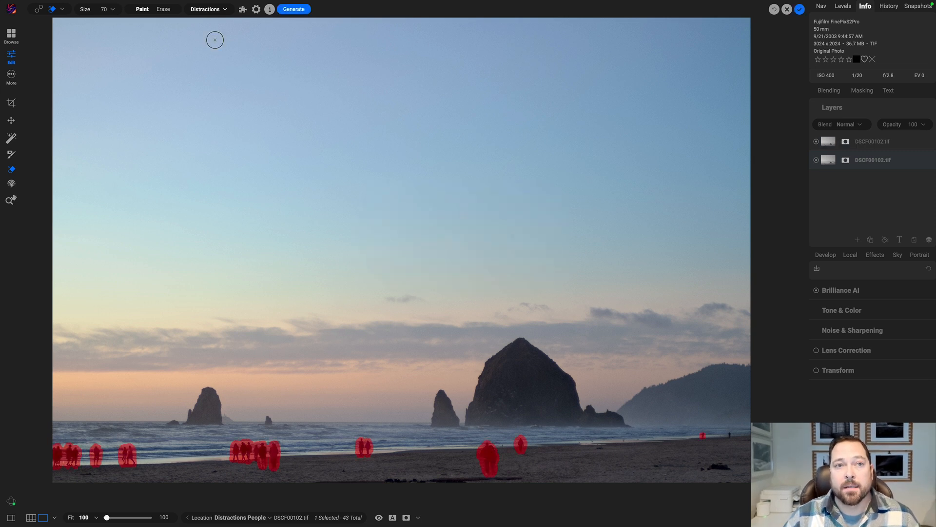
left_click(294, 9)
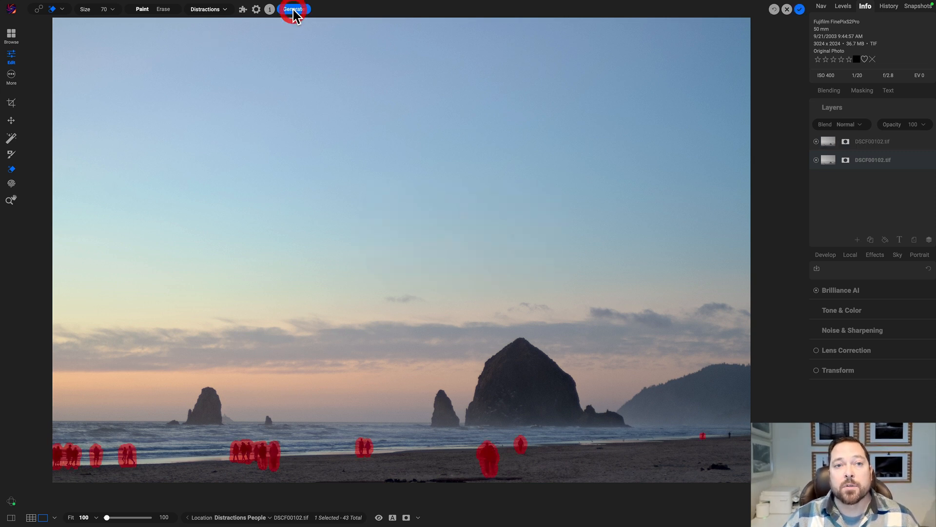
left_click(292, 9)
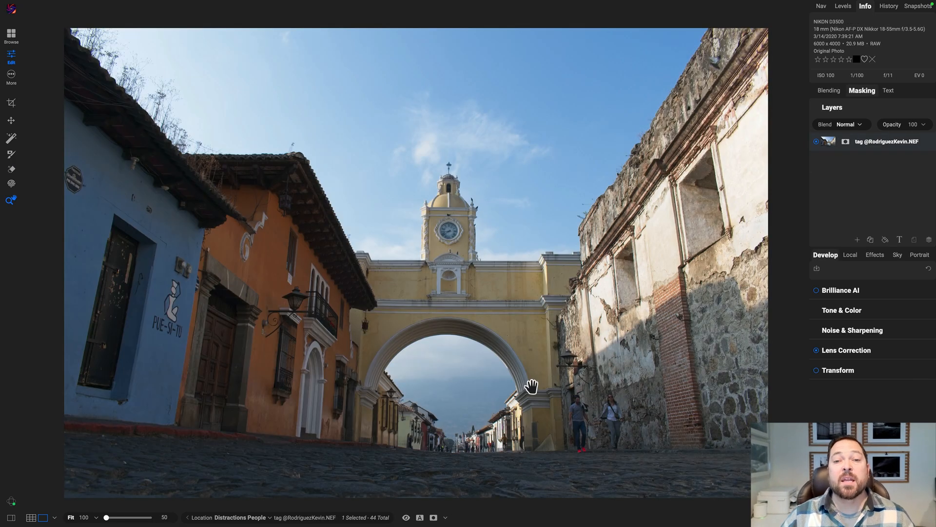
mouse_move(625, 417)
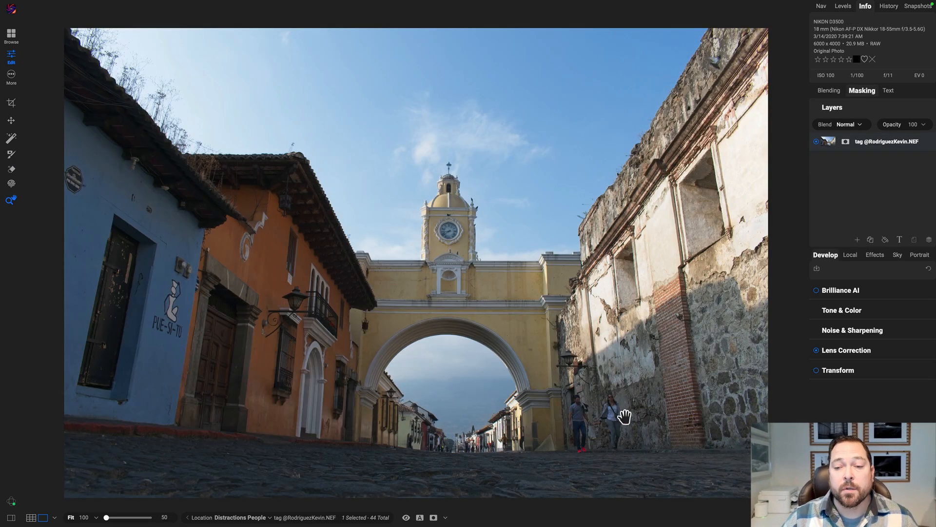
Step: Mask the two pedestrians under the arch via Distractions > People and generate the fill
left_click(624, 415)
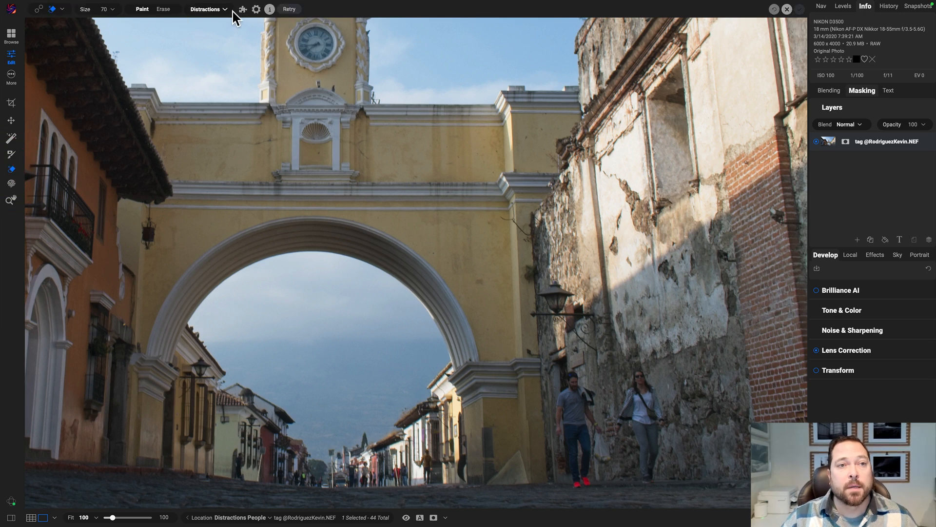
left_click(206, 9)
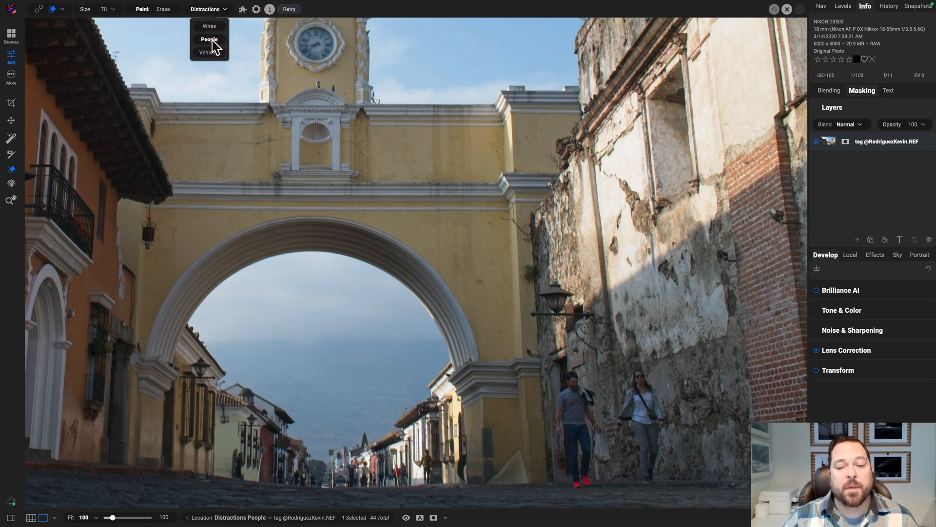
left_click(209, 40)
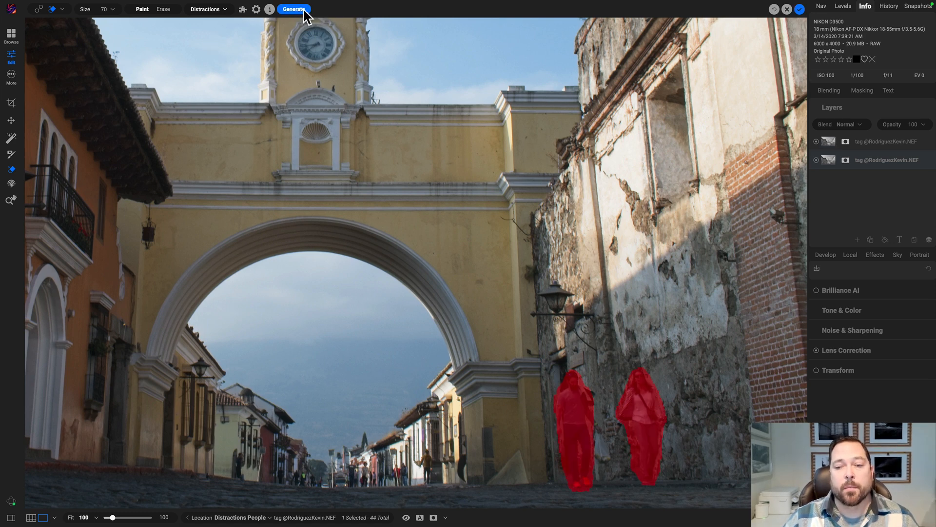
left_click(294, 9)
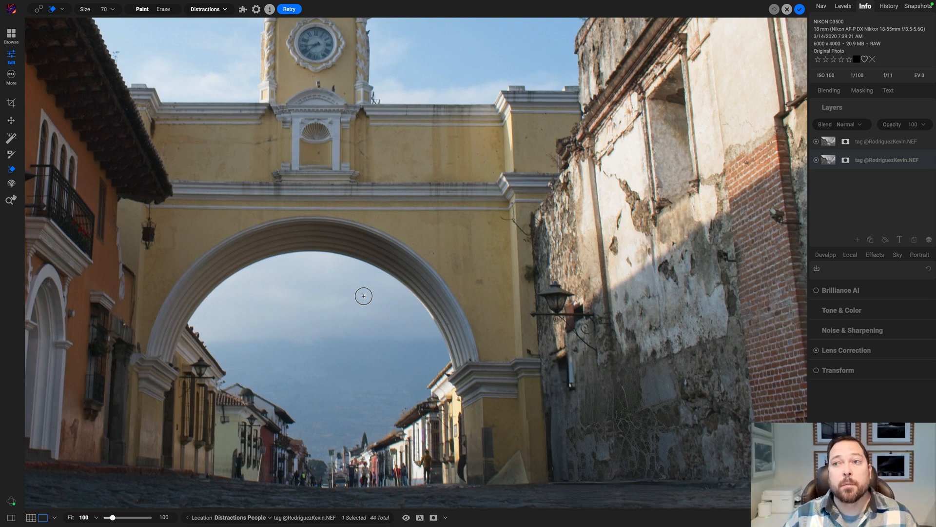
mouse_move(653, 92)
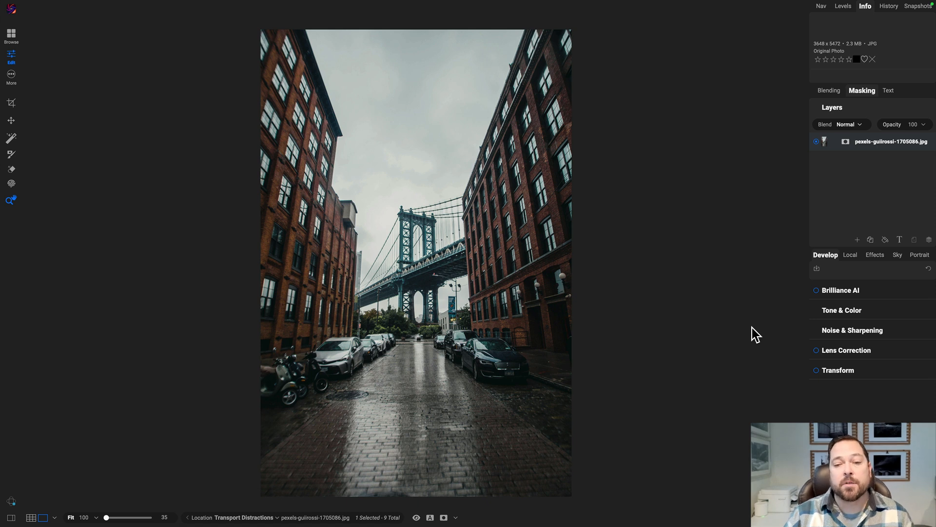
mouse_move(747, 301)
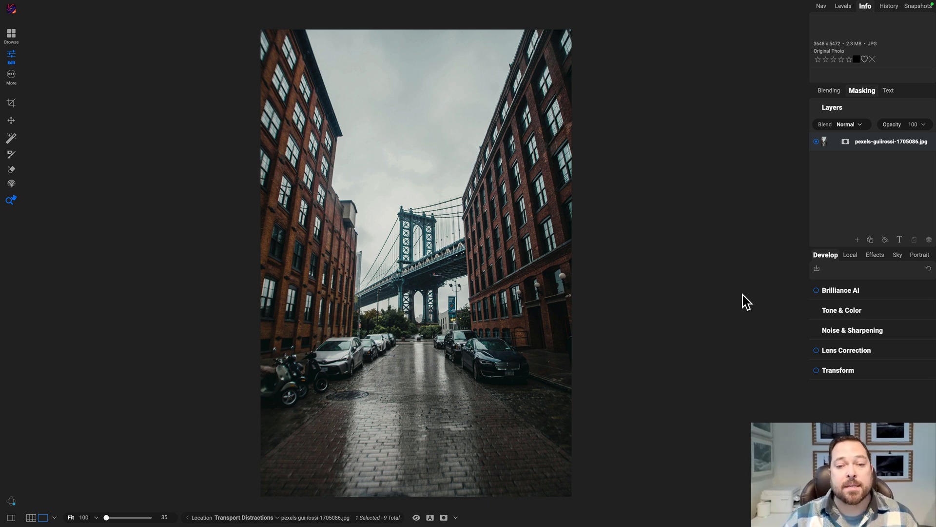
Step: Mask the parked cars and scooters via Distractions > Vehicles and generate the fill
left_click(12, 169)
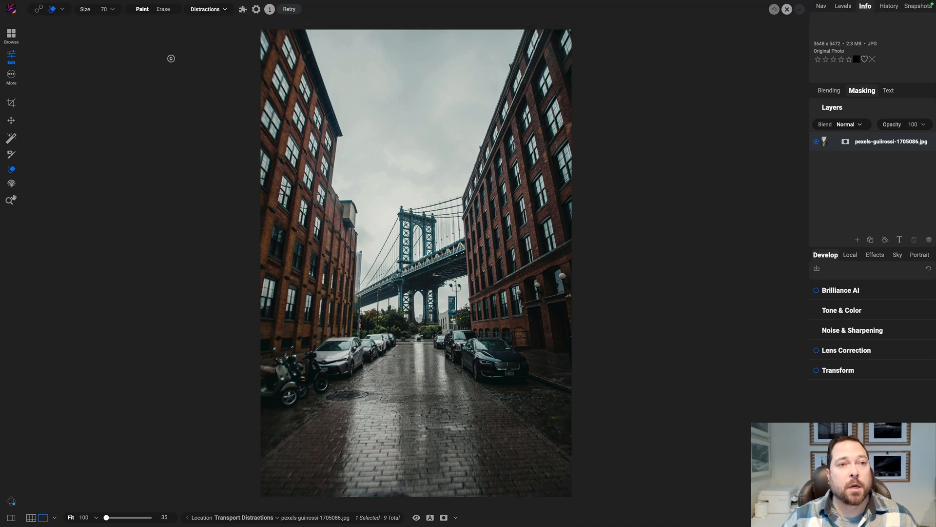
left_click(208, 9)
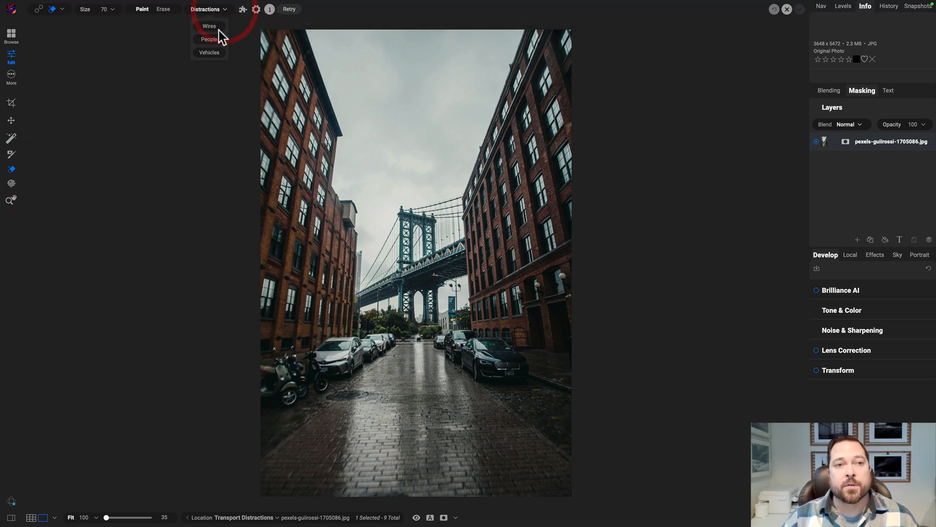
left_click(210, 39)
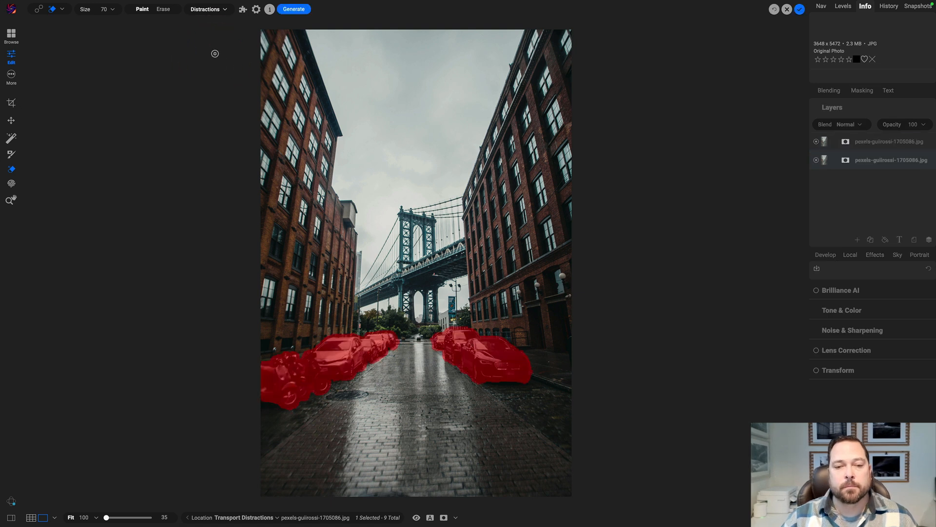
left_click(297, 9)
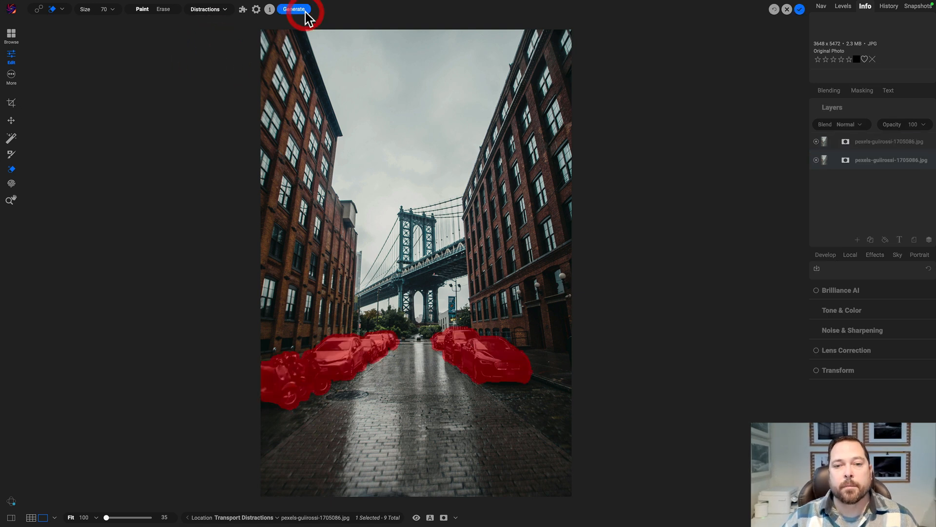
left_click(294, 9)
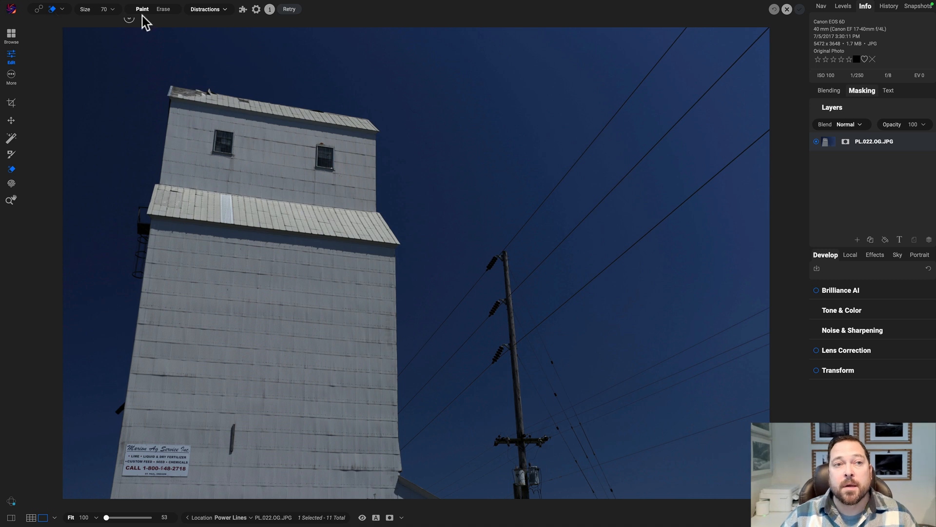
Step: Paint the utility pole into the wires mask and erase the mask from the silo ladder
left_click(211, 25)
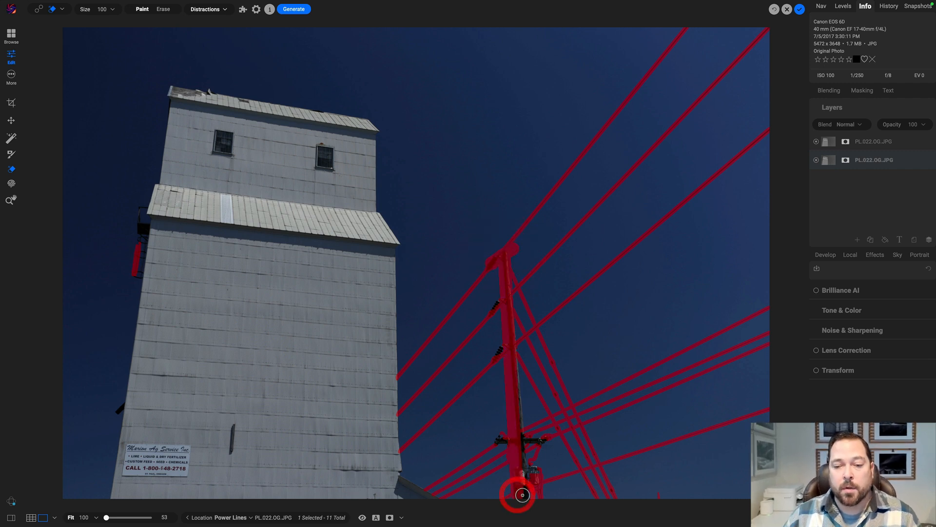
mouse_move(508, 319)
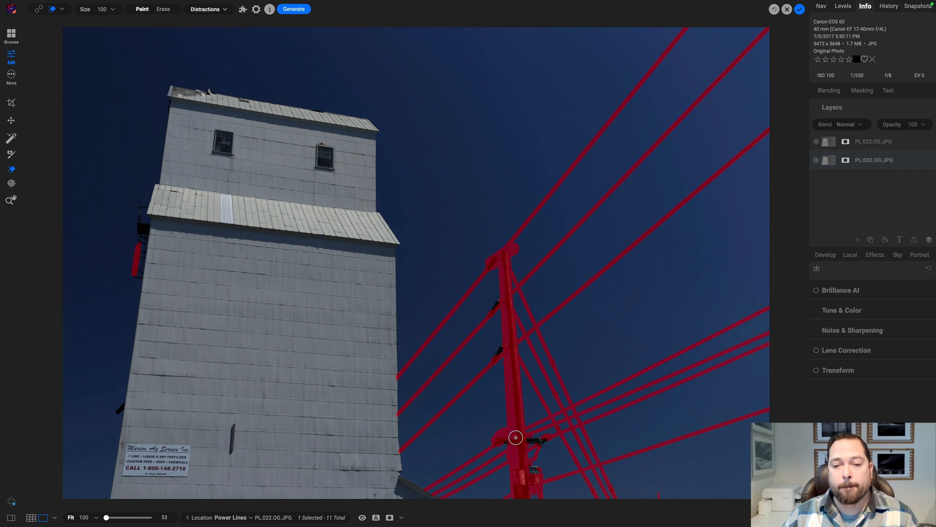
mouse_move(537, 471)
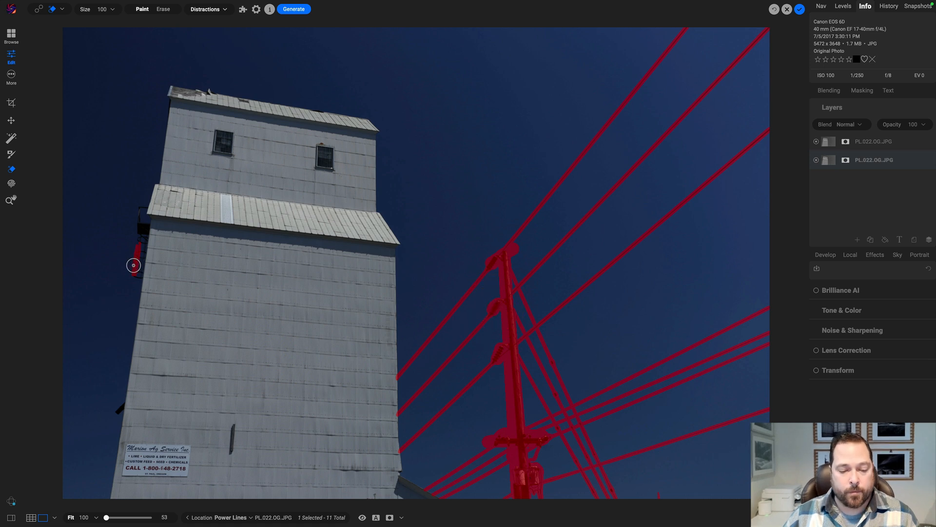
left_click(165, 8)
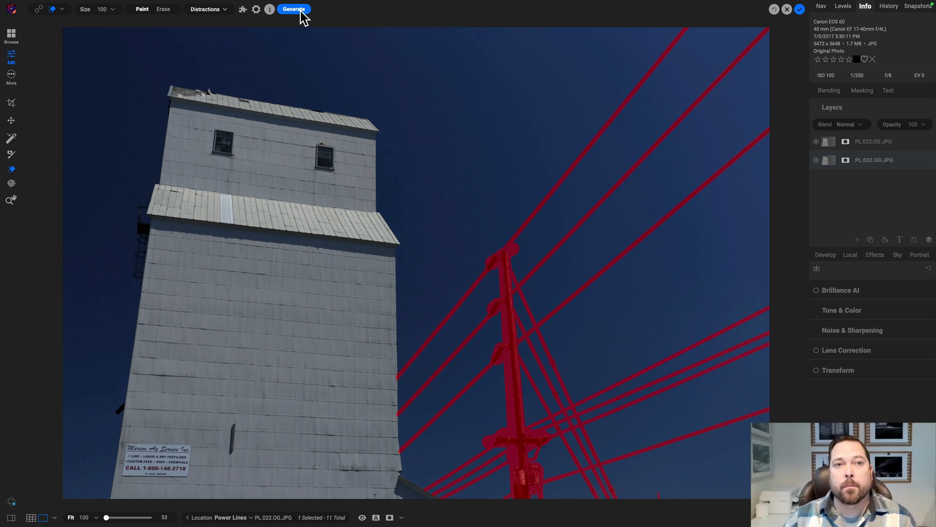
mouse_move(303, 18)
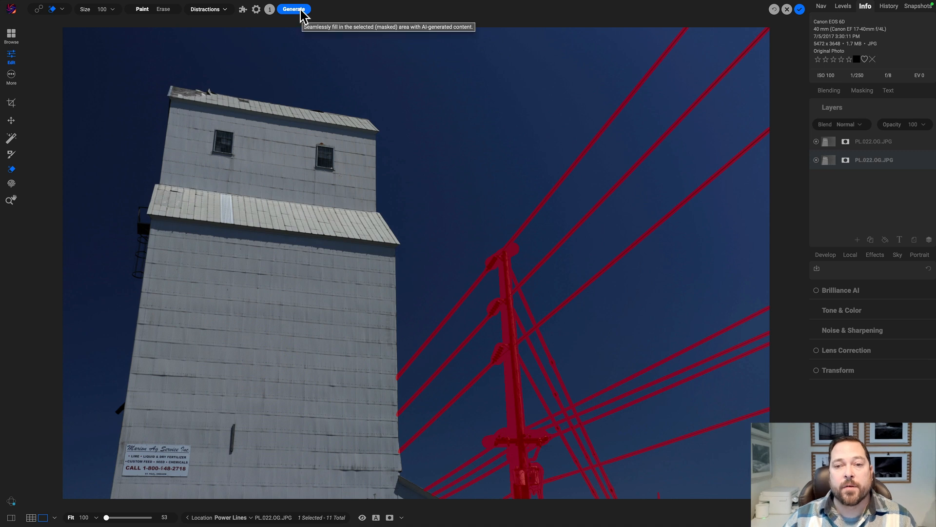
Step: Generate the AI fill over the masked power lines and pole
left_click(294, 10)
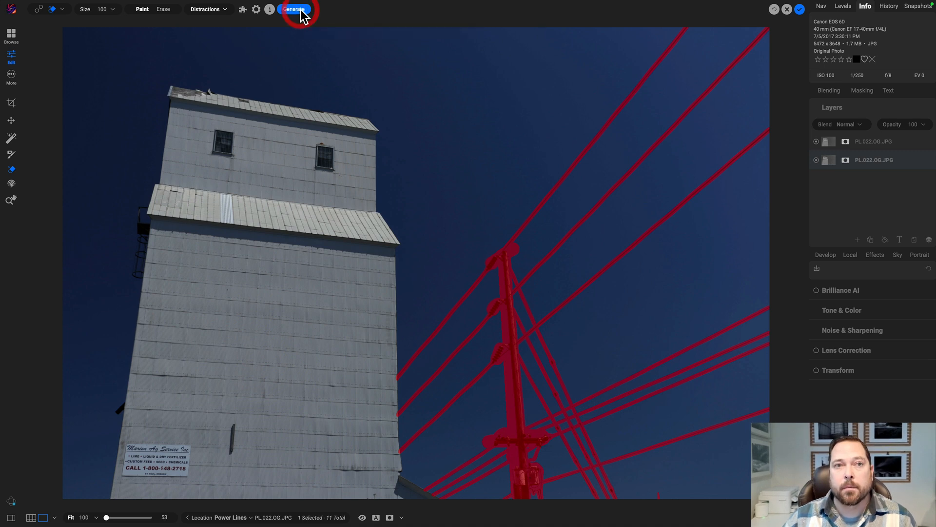
left_click(292, 9)
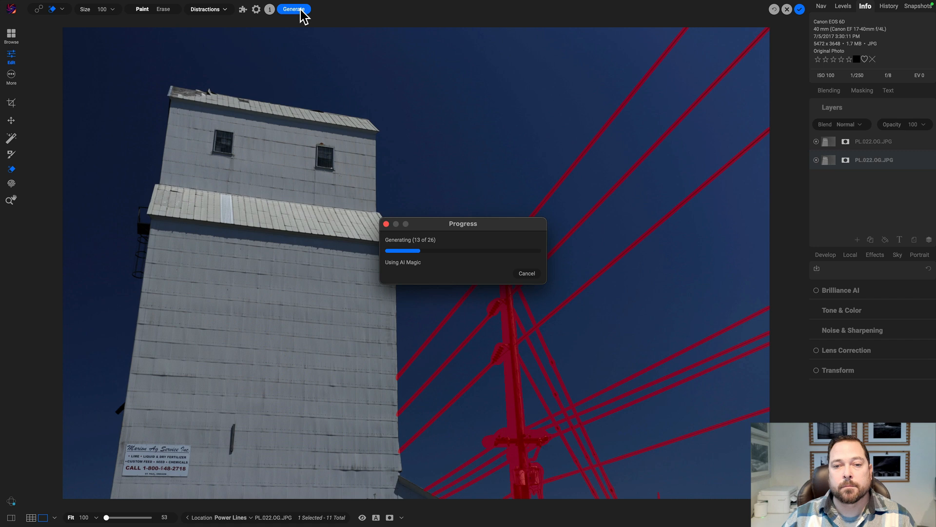